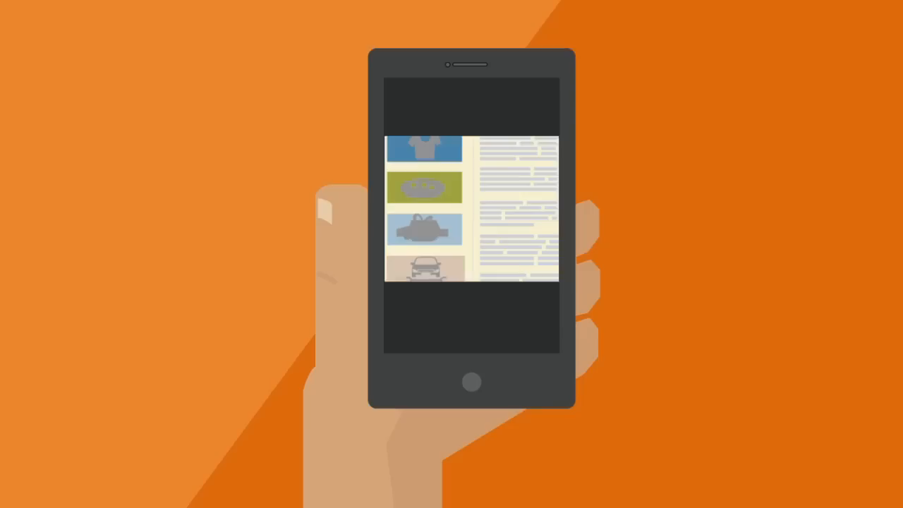
{"action": "scroll", "scroll_direction": "down", "scroll_amount": 3}
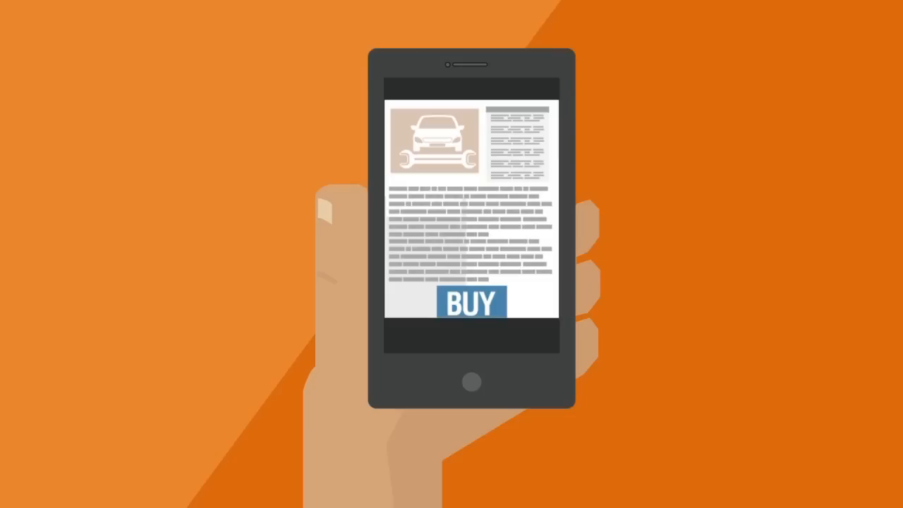
{"action": "left_click", "coordinate": [471, 302]}
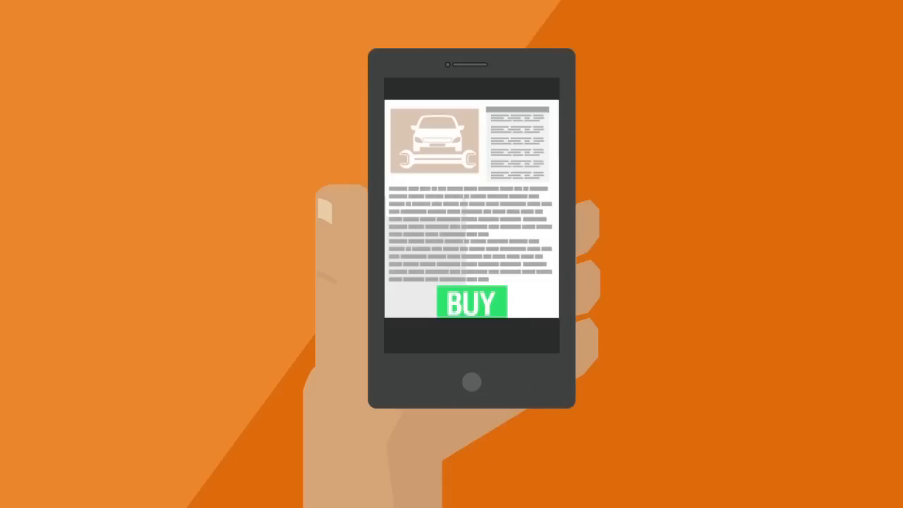